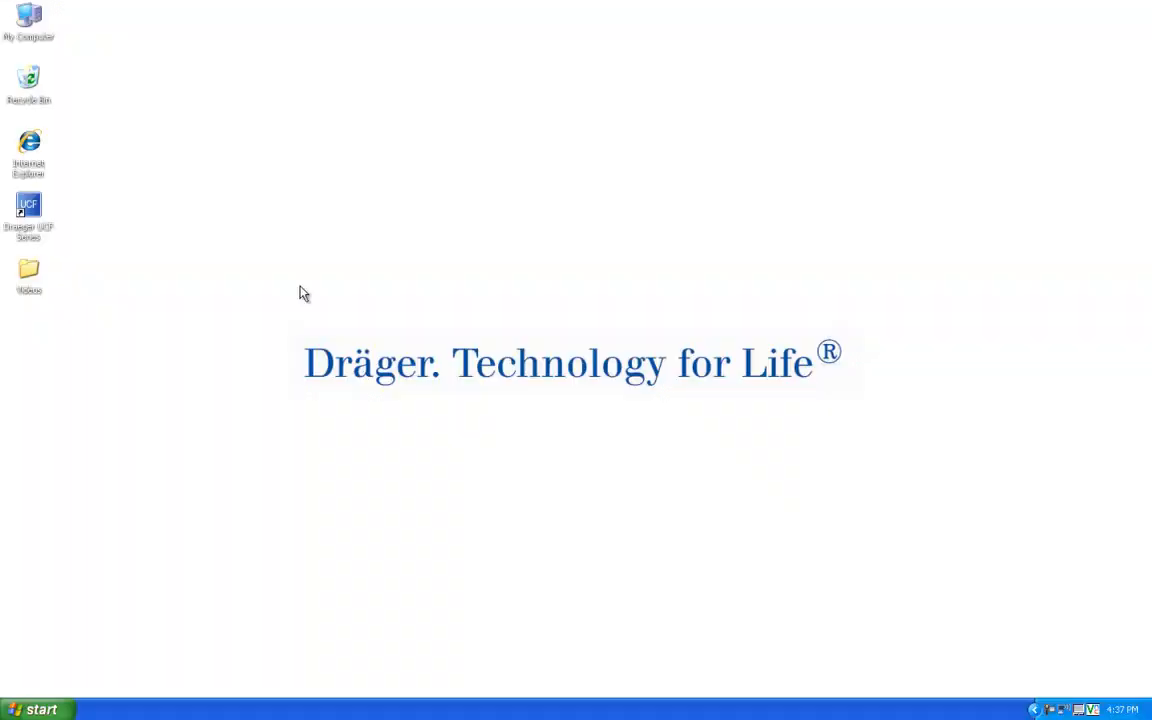
mouse_move(44, 208)
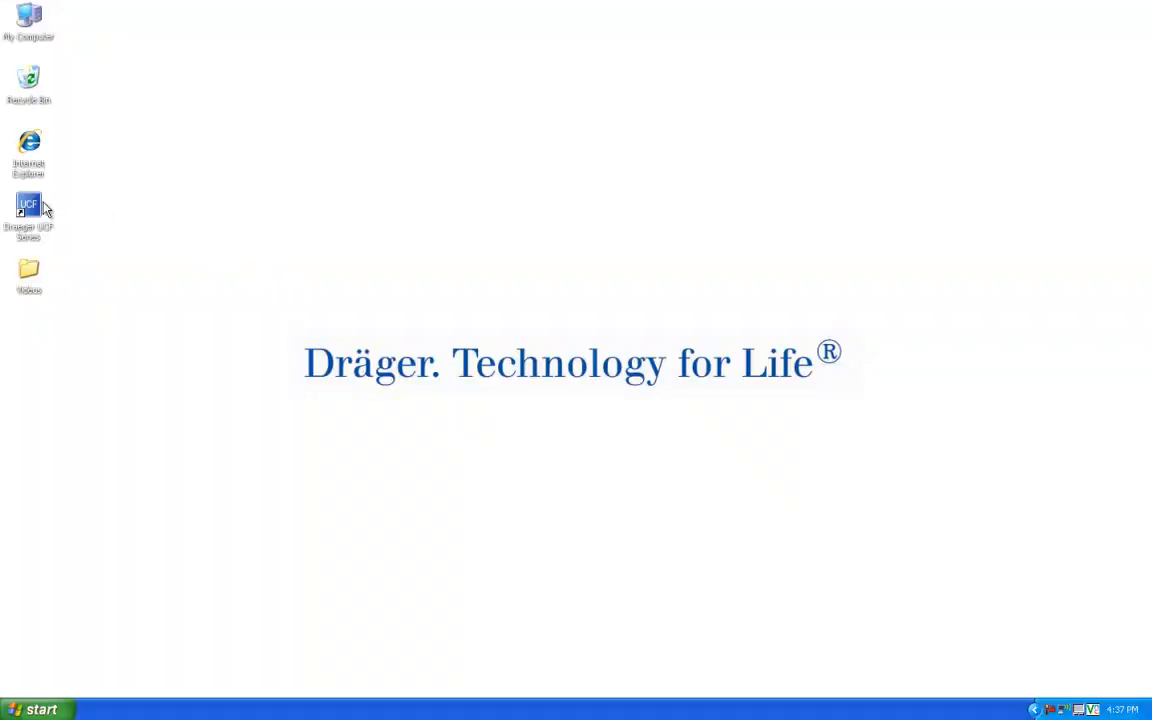
- Select the Dräger UCF Series shortcut on the Windows XP desktop
click(28, 204)
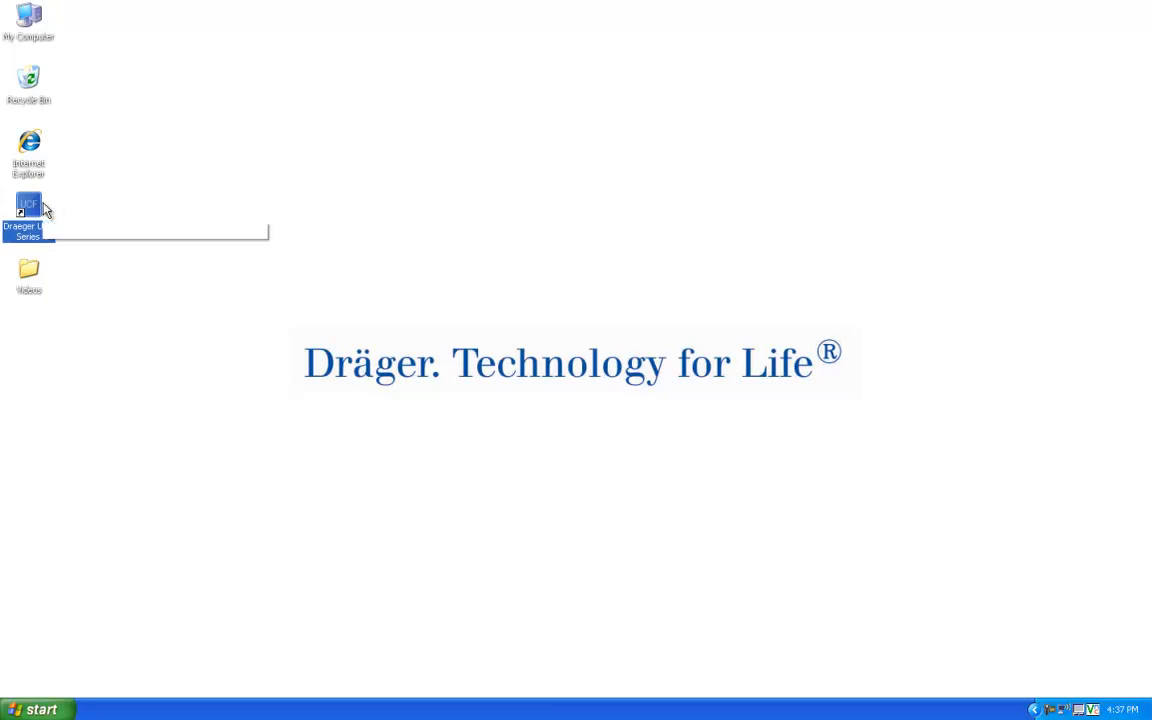
double_click(28, 210)
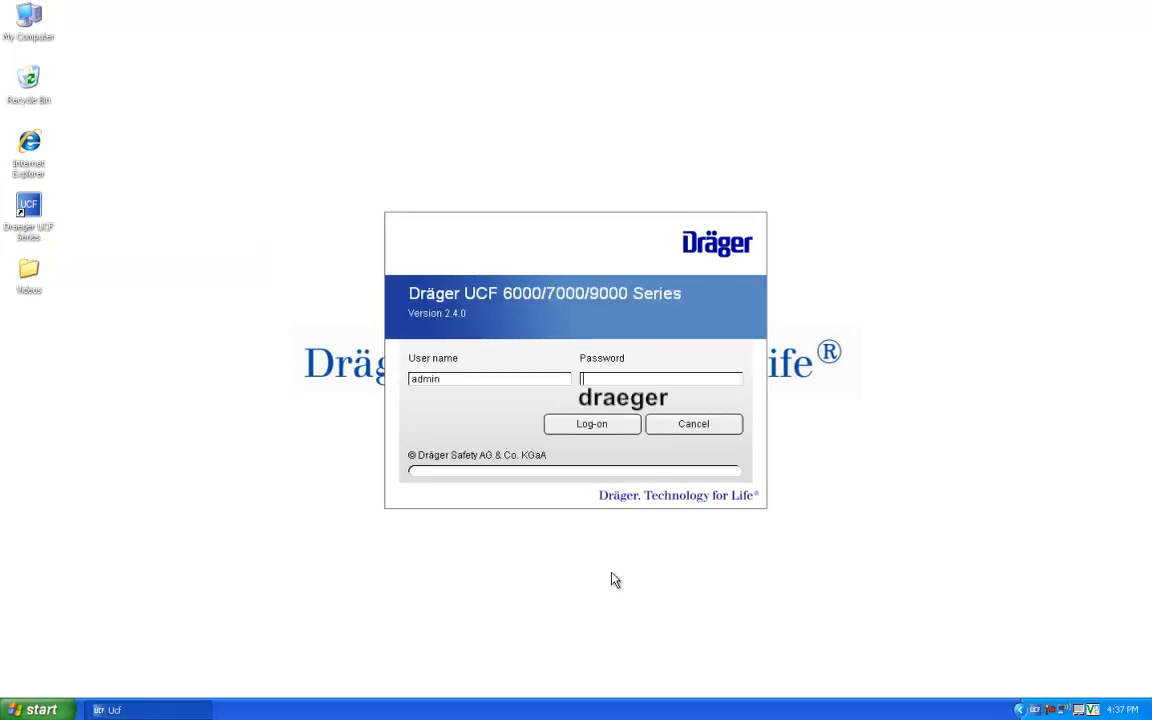
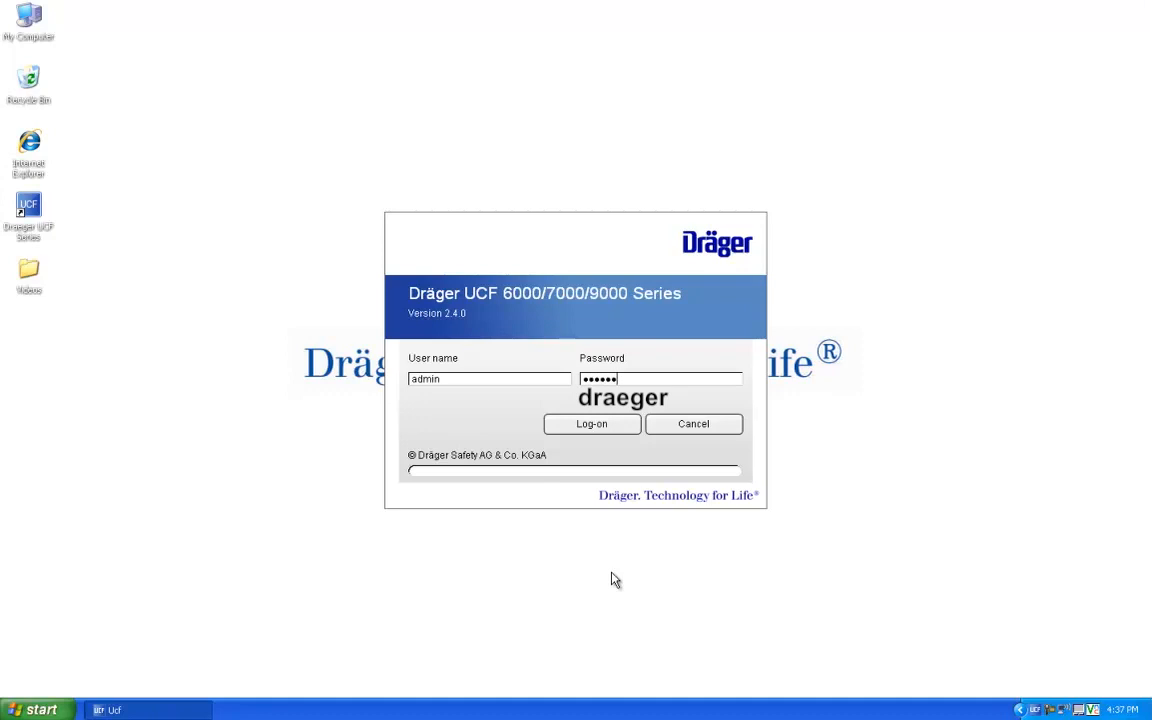
click(592, 424)
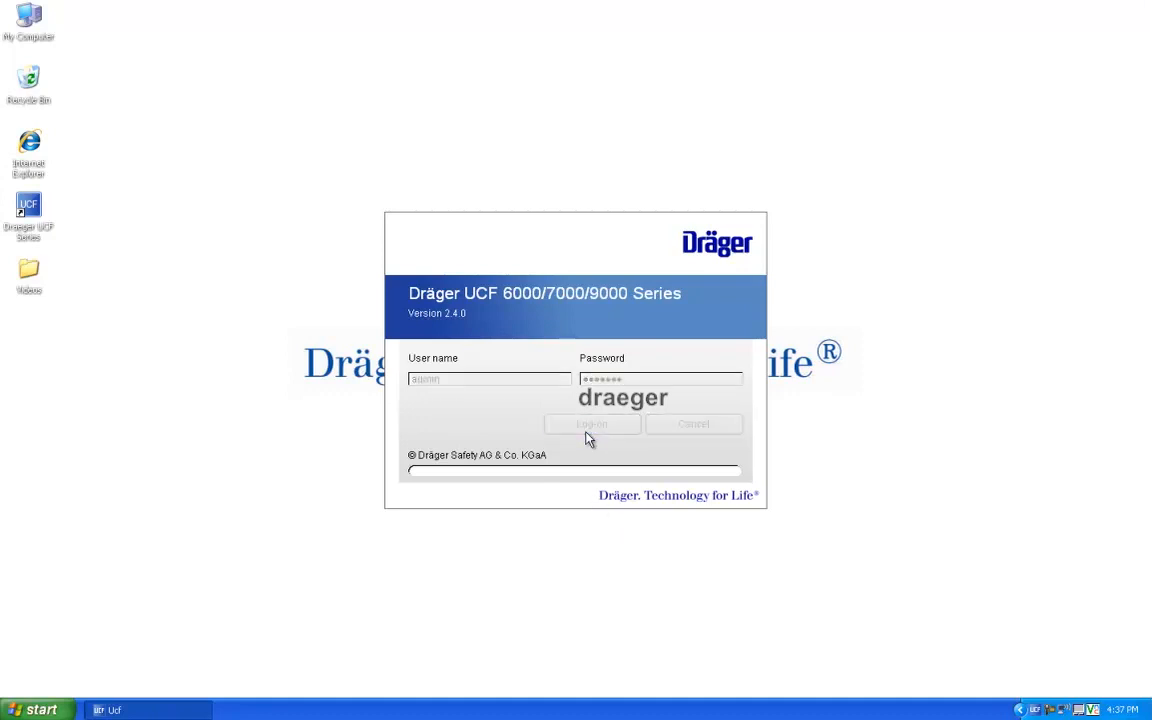
click(592, 424)
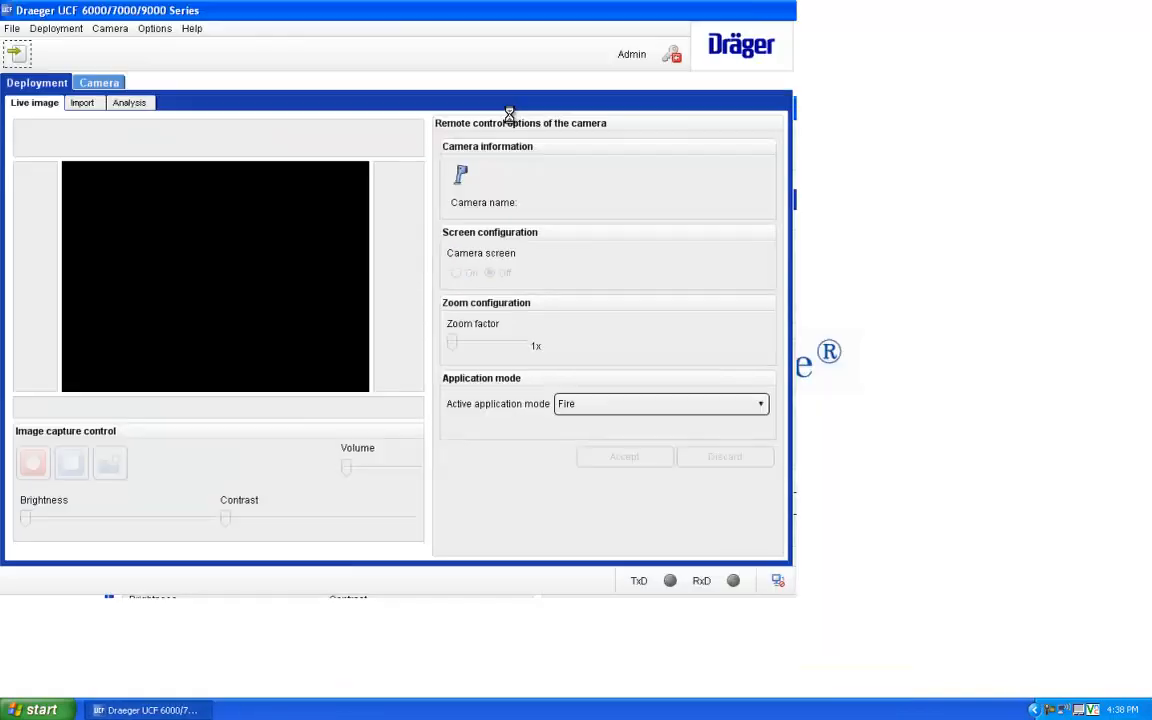
- Wait for the main window to show the UCF 7000 Demo Camera live thermal image
click(1124, 10)
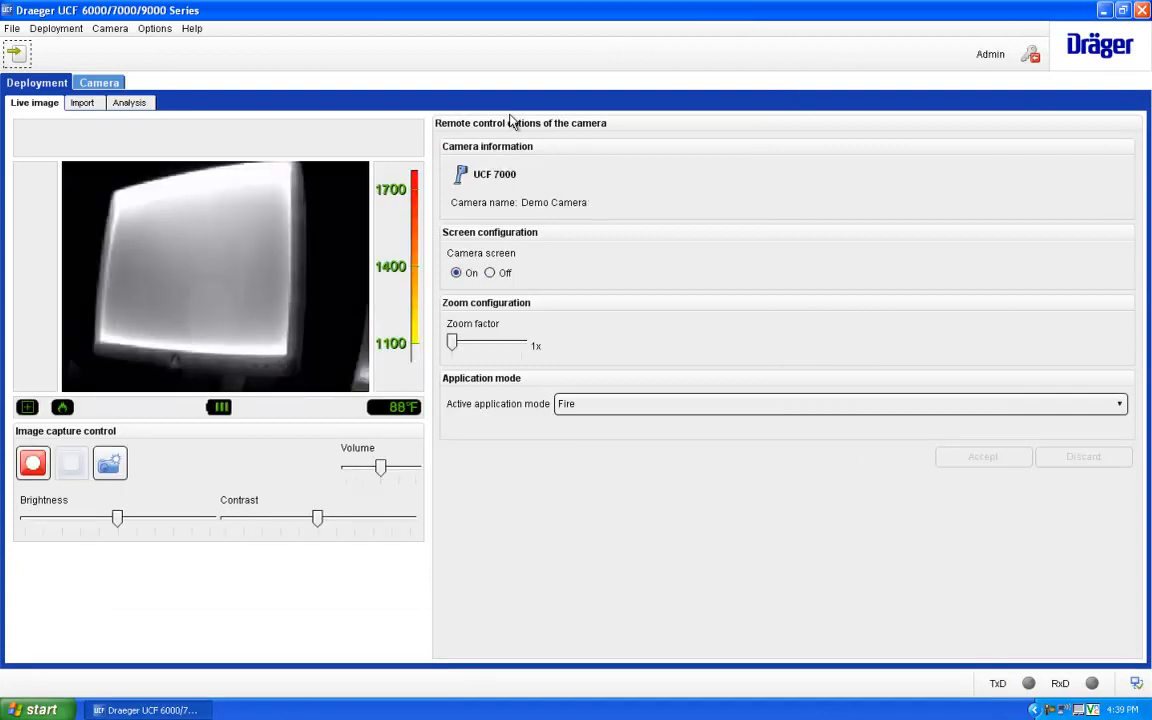
mouse_move(504, 122)
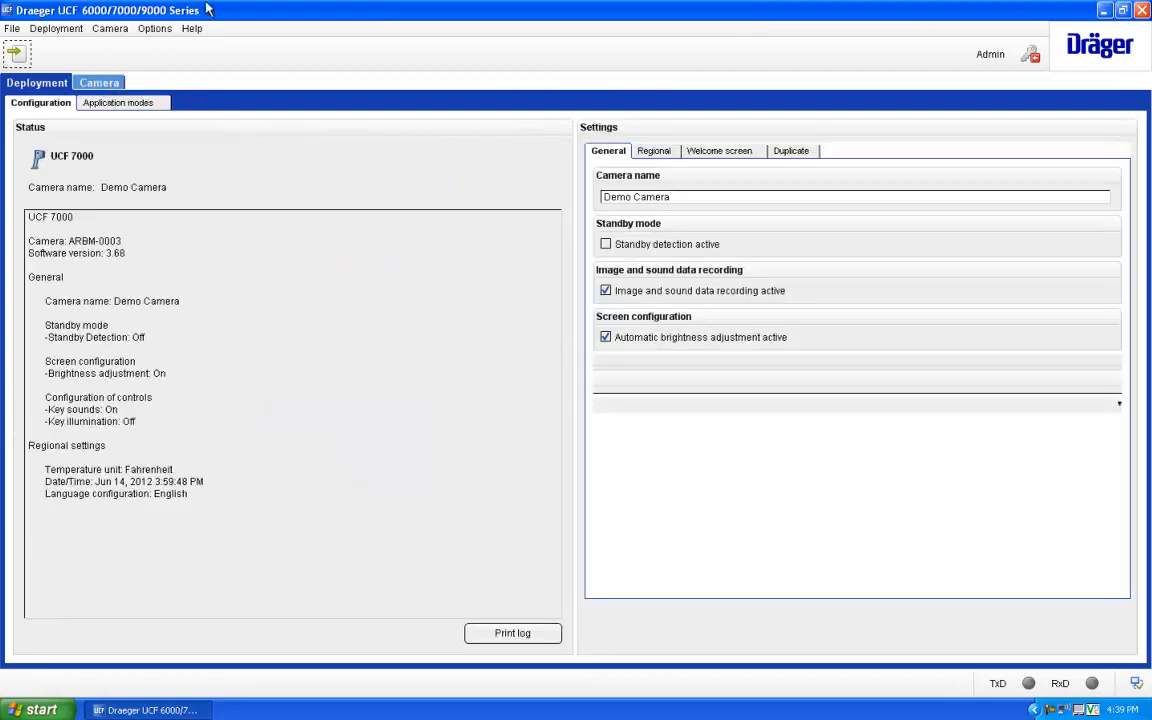
- Review the General configuration checkboxes, then move on to the Regional settings
scroll(down, 3)
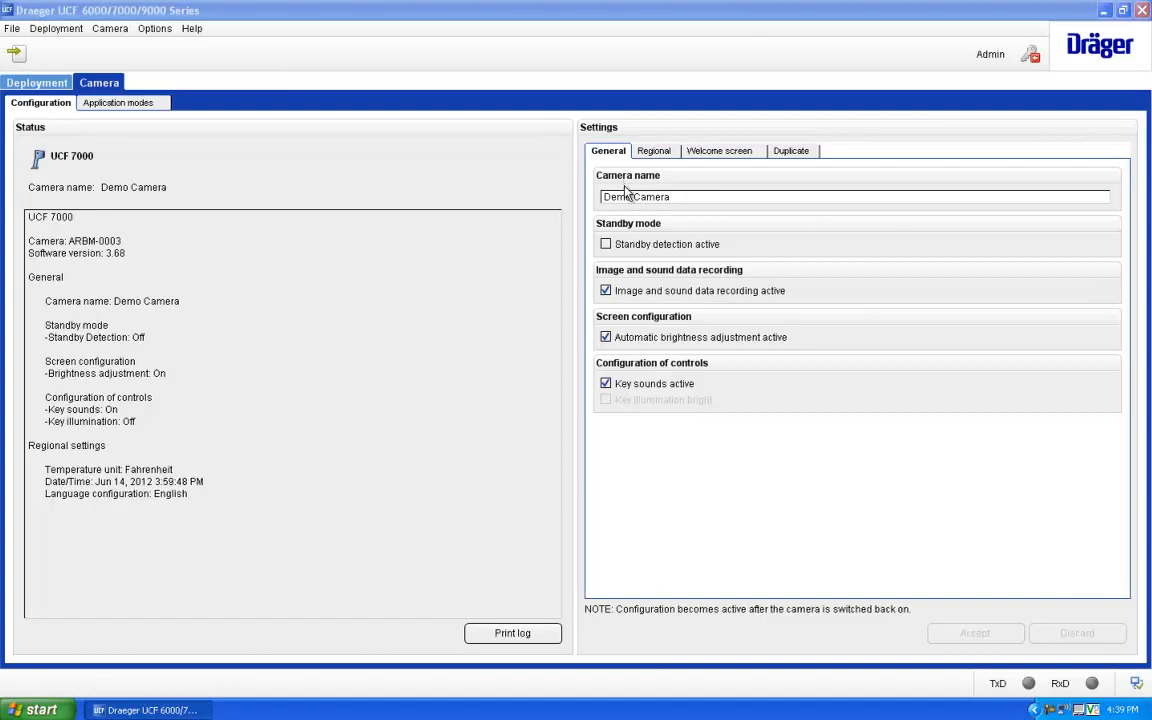
mouse_move(602, 228)
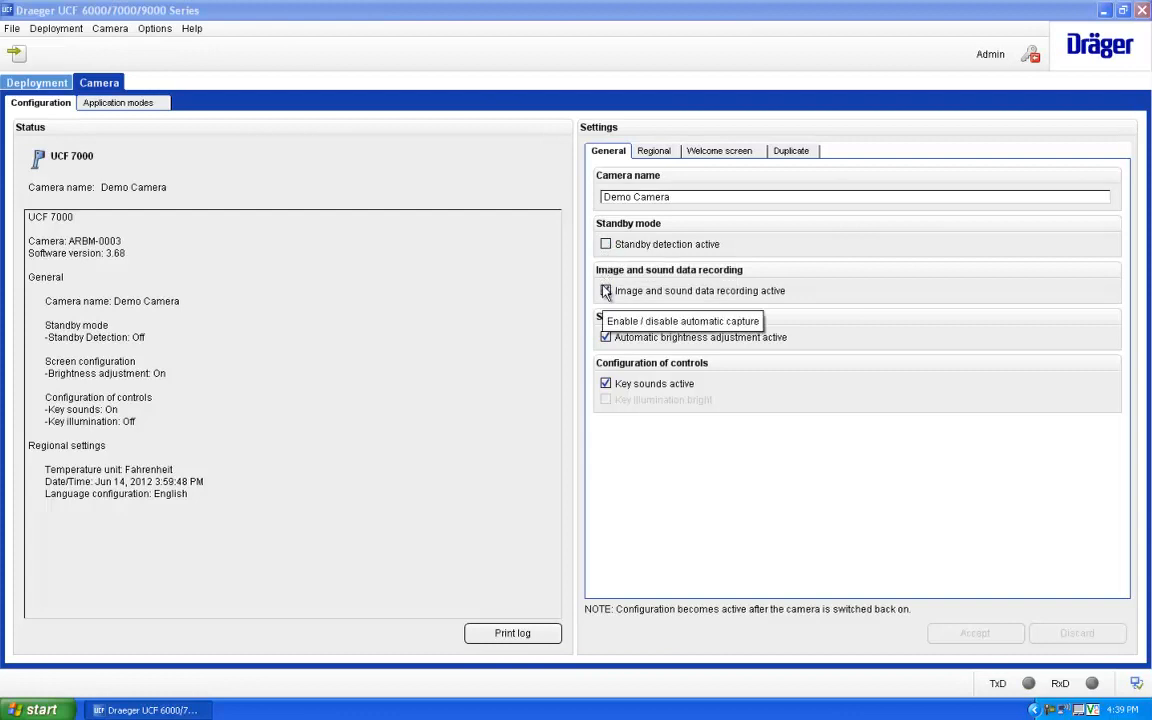
click(604, 290)
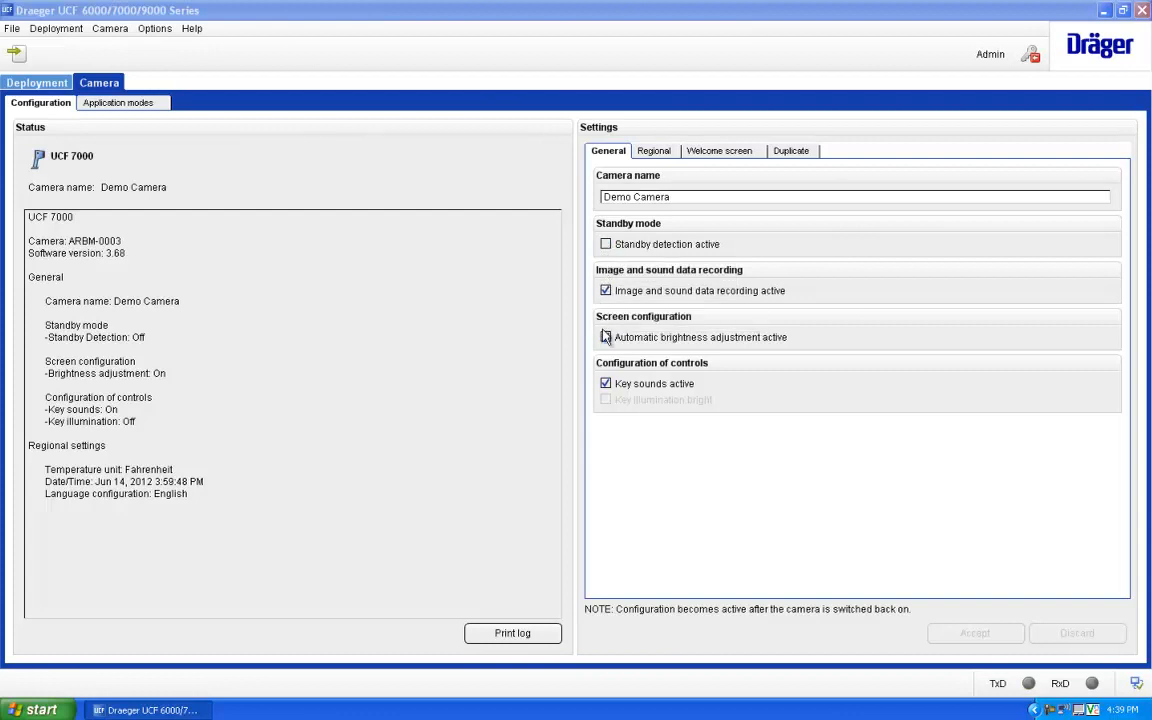
click(604, 336)
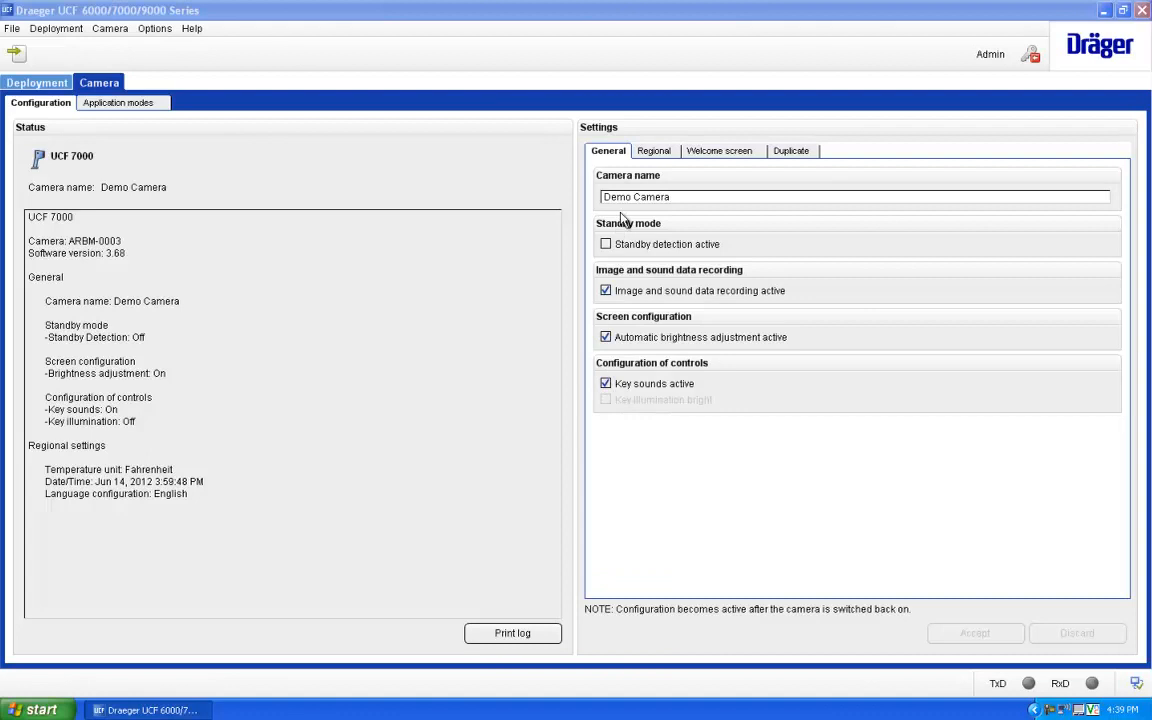
click(654, 150)
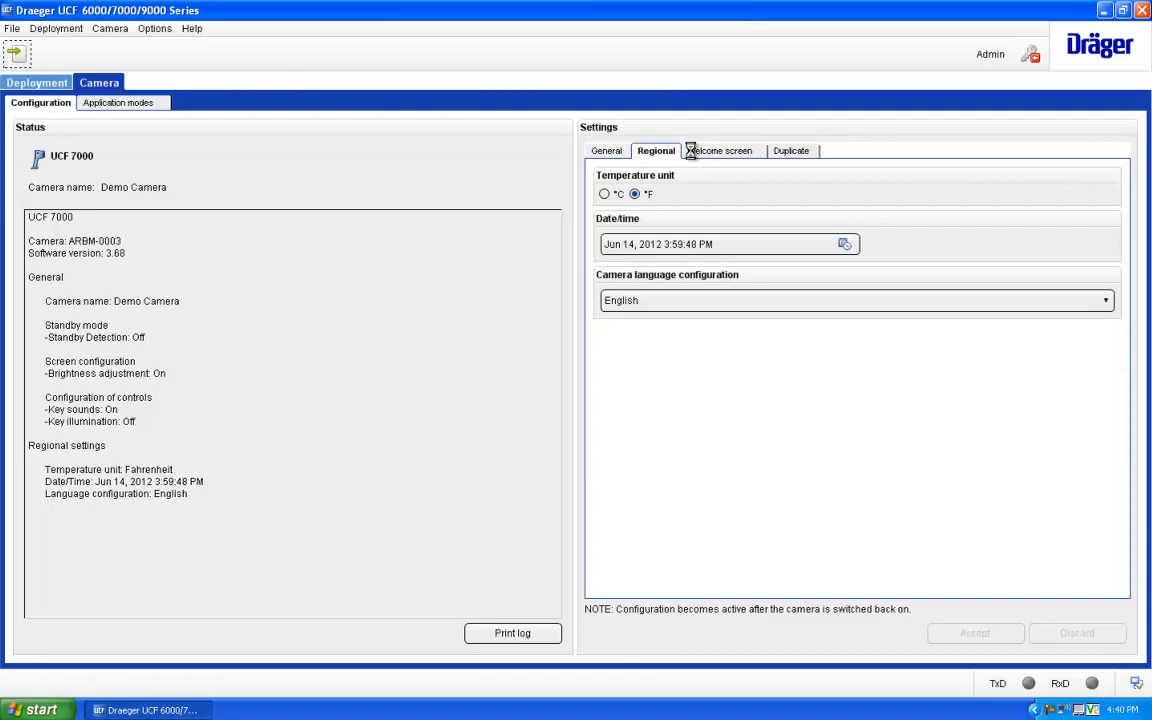
- Show the Welcome screen settings with the Dräger startup image preview
click(724, 150)
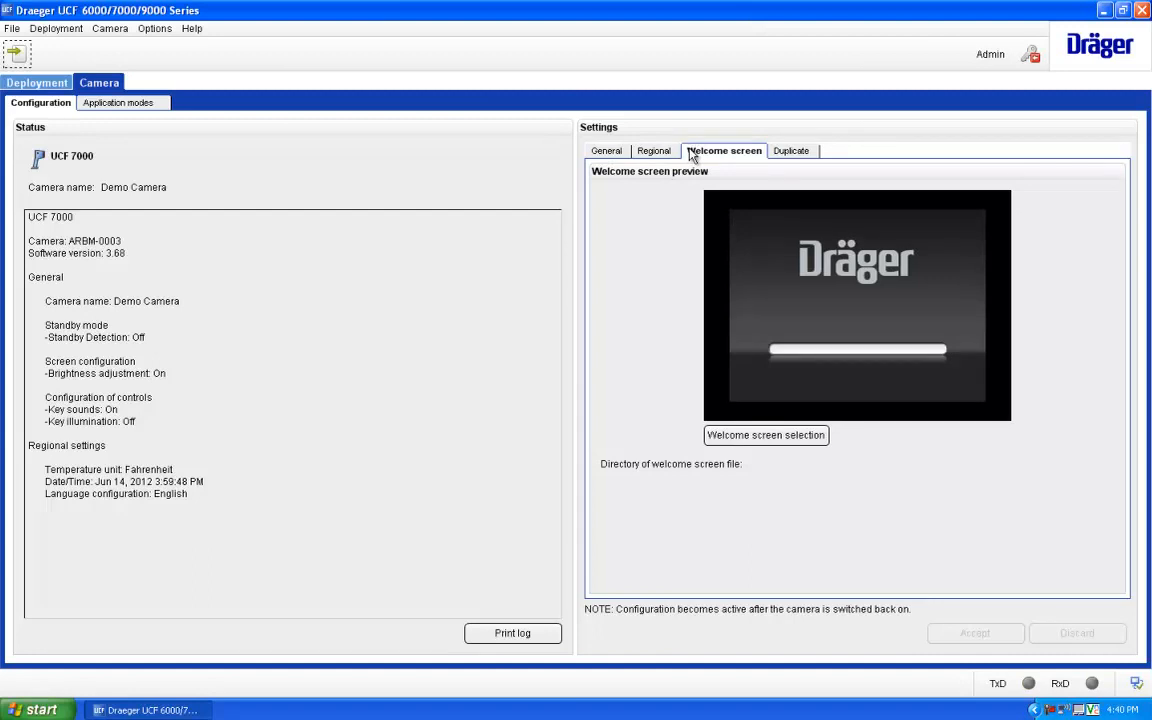
mouse_move(728, 380)
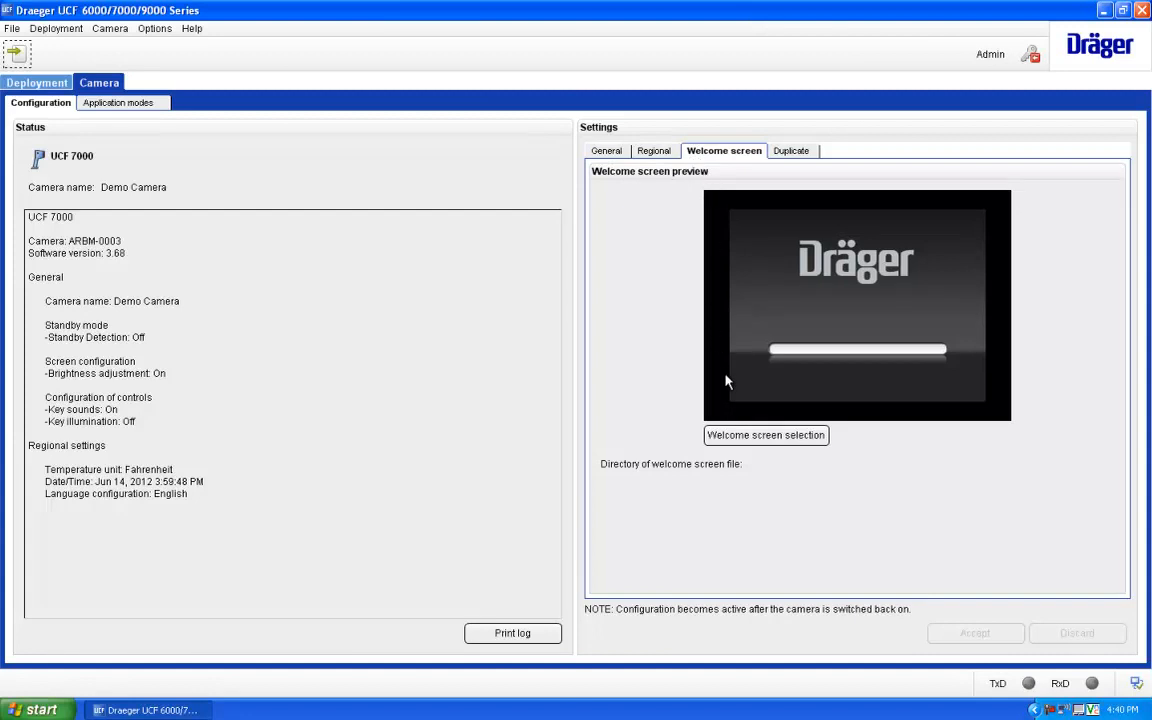
- Browse for a welcome screen image, cancel it, and show the Duplicate configuration options
click(764, 434)
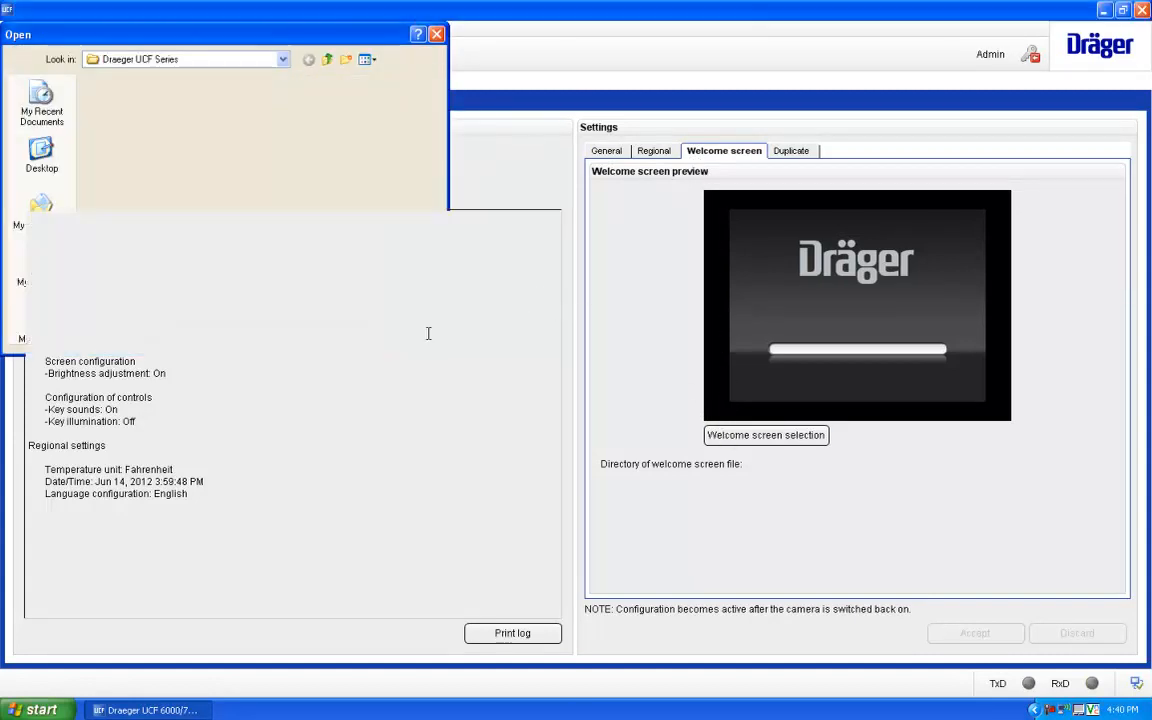
click(436, 32)
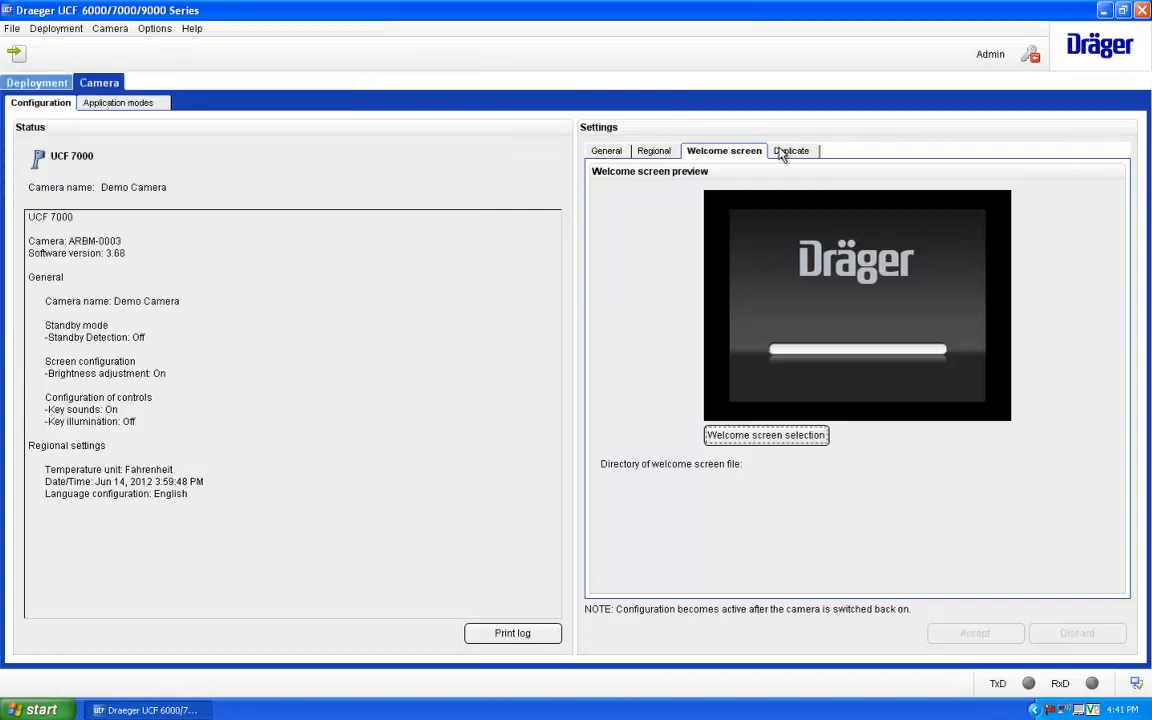
click(792, 150)
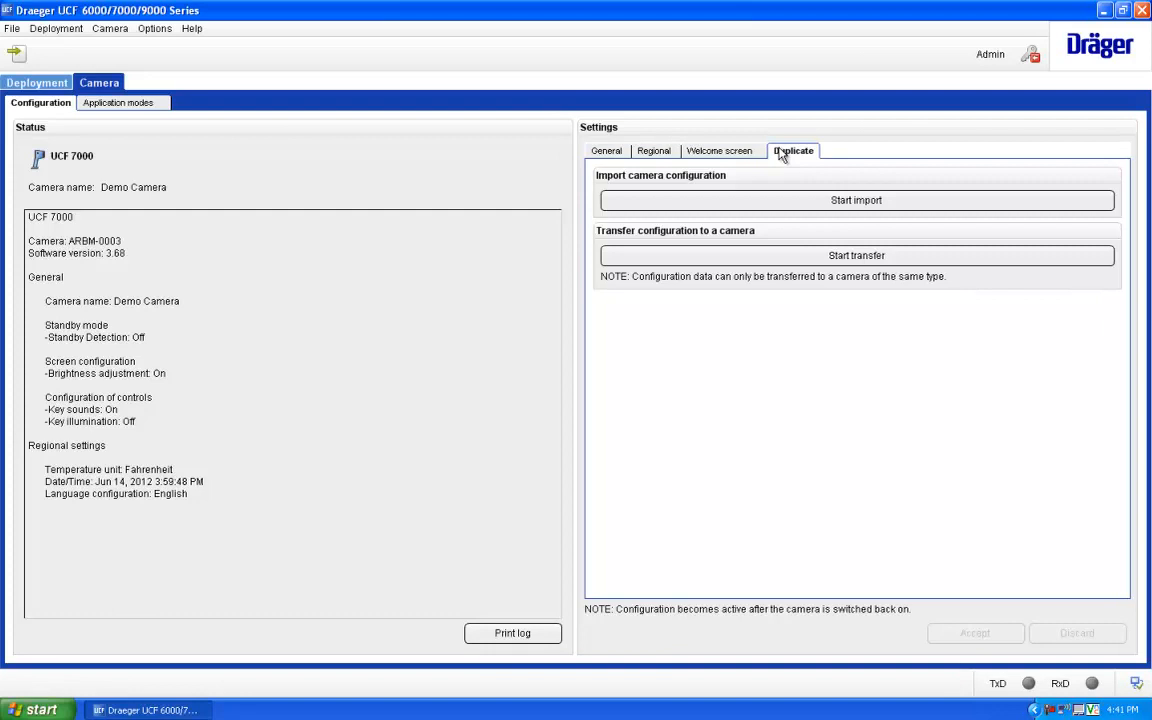
mouse_move(592, 118)
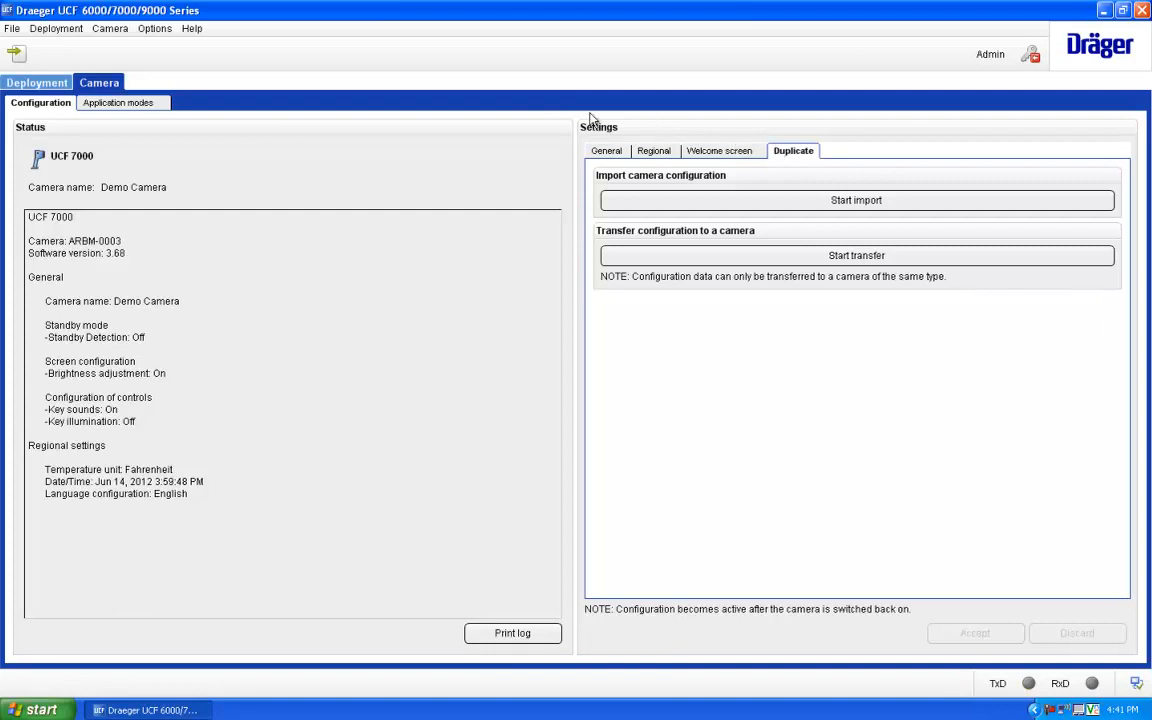
mouse_move(200, 100)
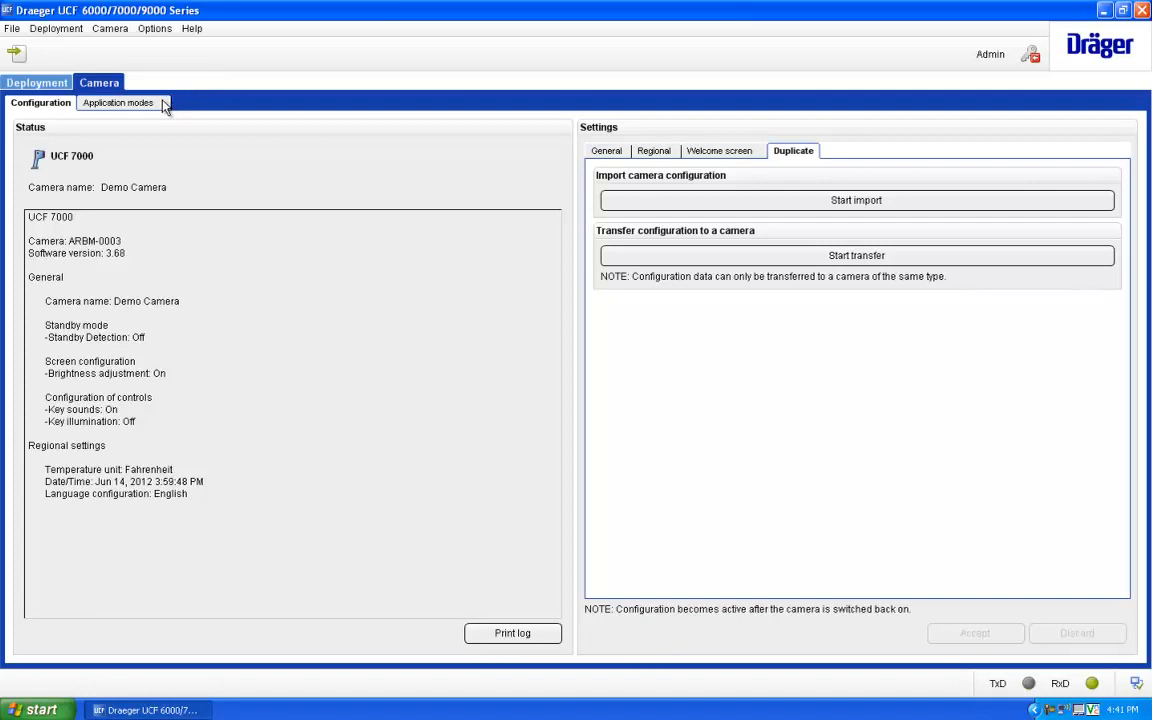
- Show the Application modes page with Persons, Fire and Thermal Scan activated
click(118, 102)
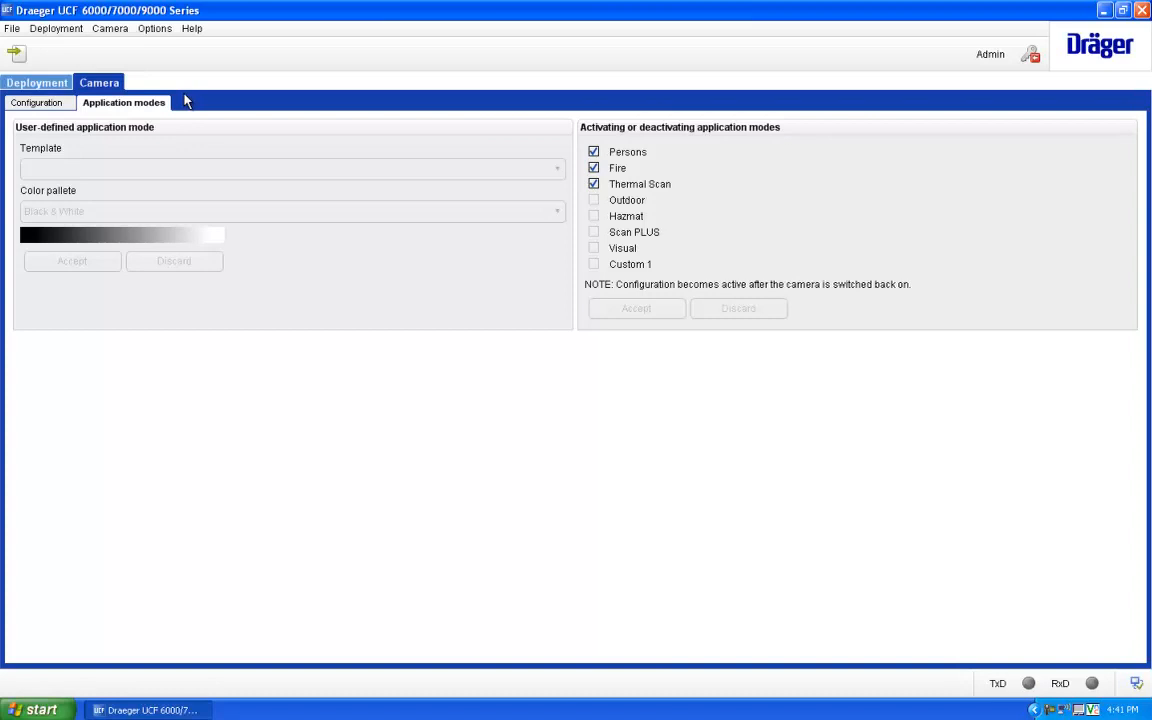
mouse_move(588, 36)
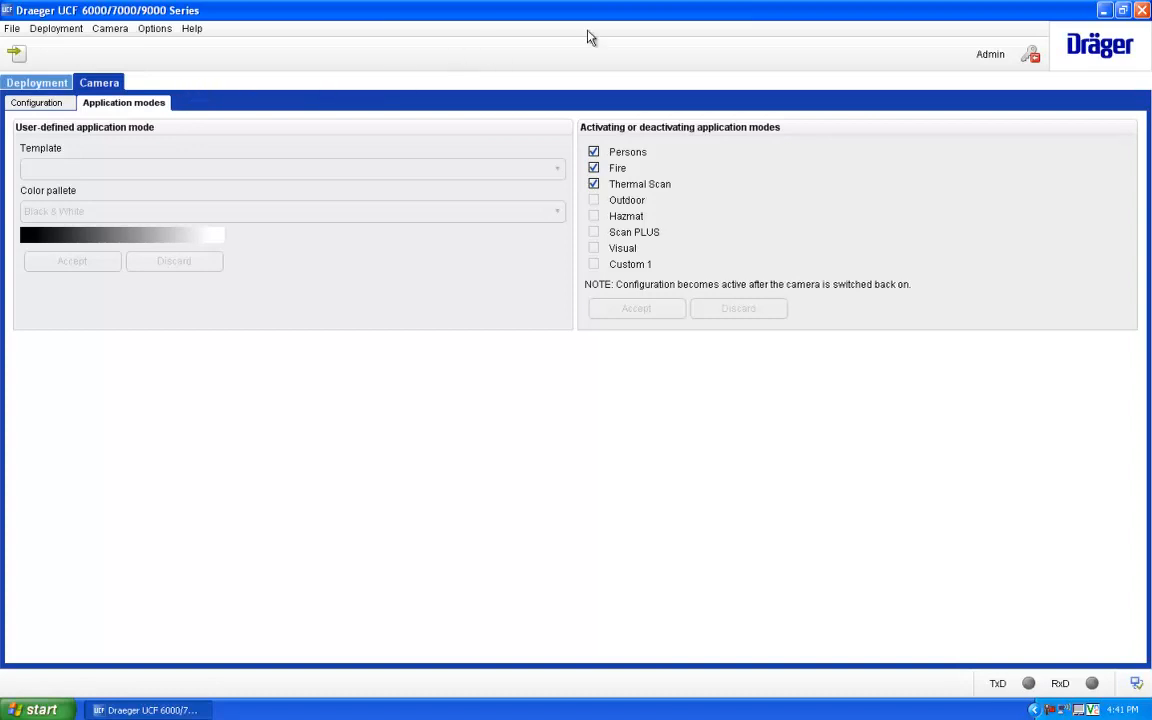